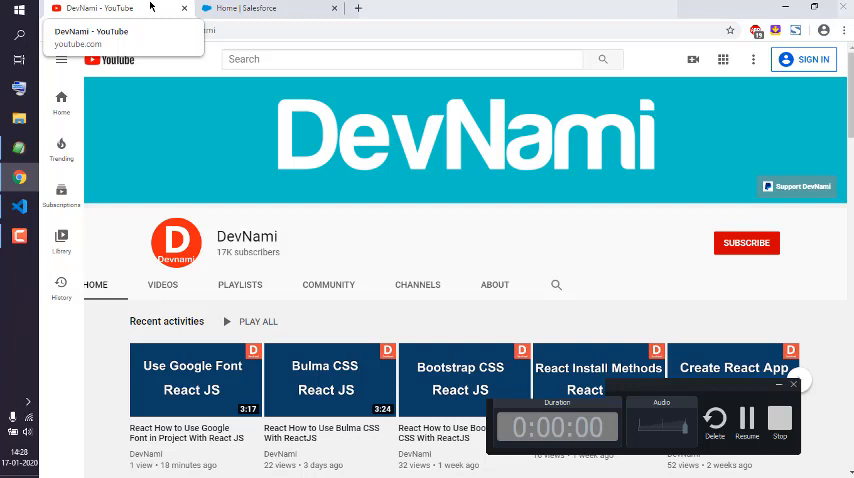
mouse_move(230, 8)
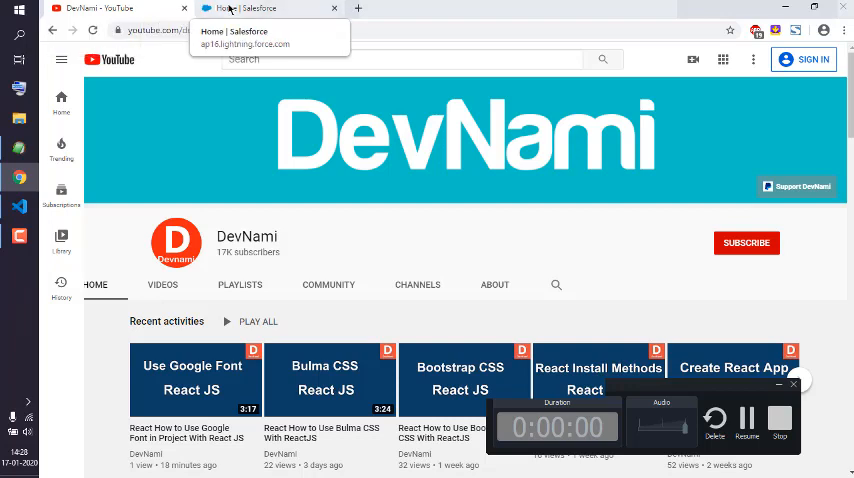
- Switch from the DevNami YouTube tab to the 'Home | Salesforce' tab
left_click(260, 8)
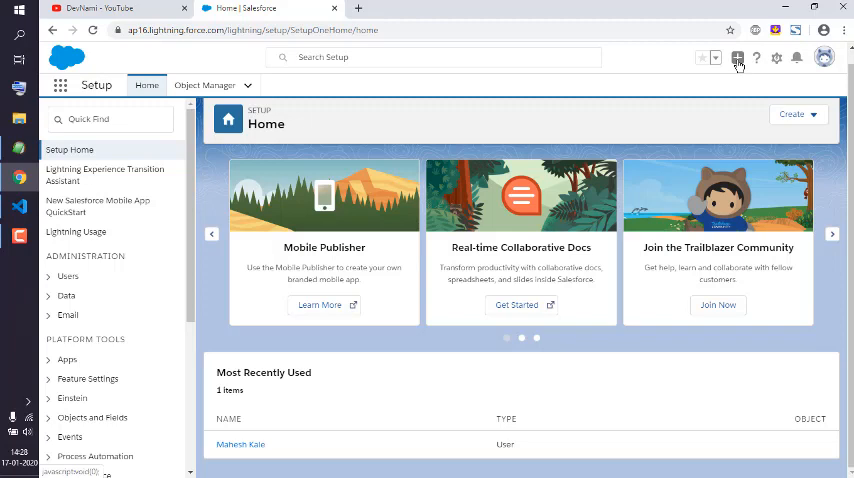
- Show the Global Actions menu listing New Event, New Task and New Contact
left_click(737, 57)
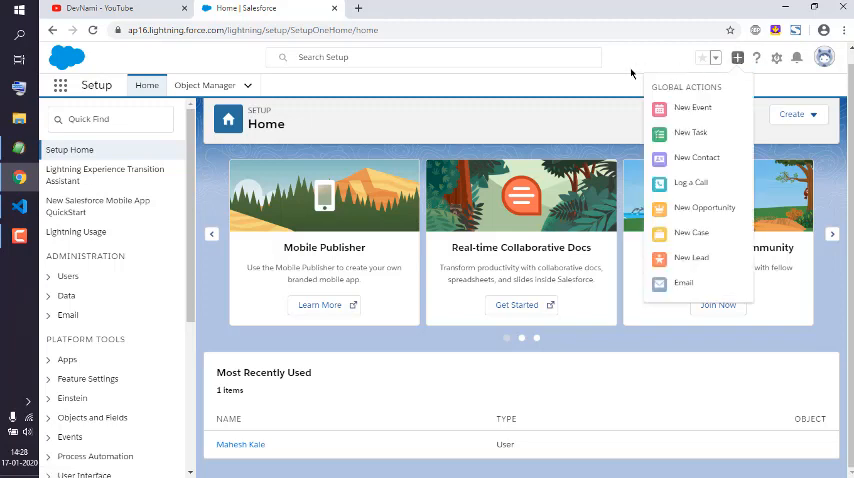
mouse_move(691, 137)
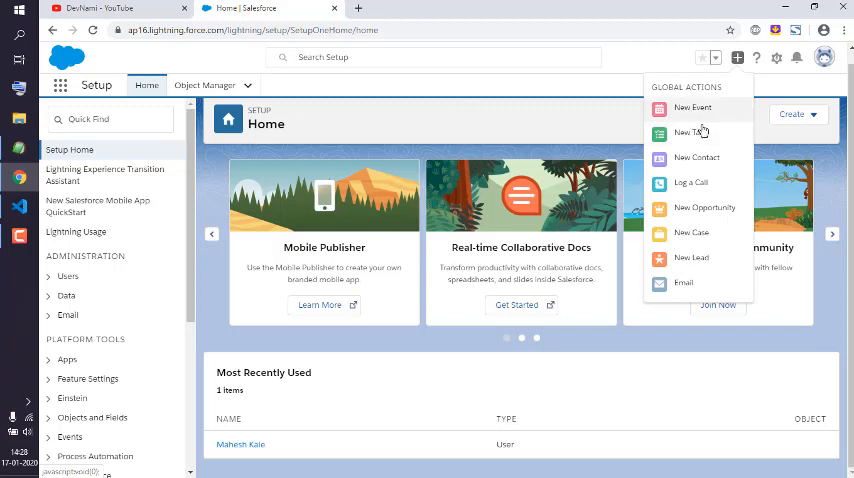
mouse_move(692, 233)
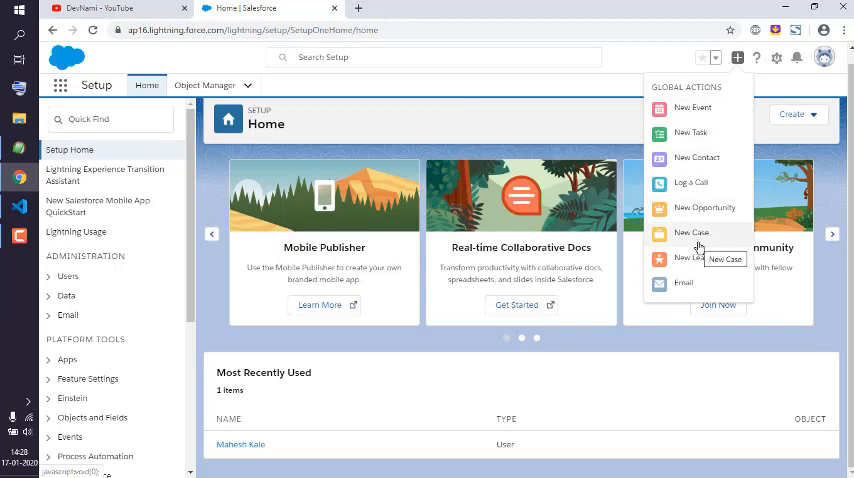
mouse_move(700, 148)
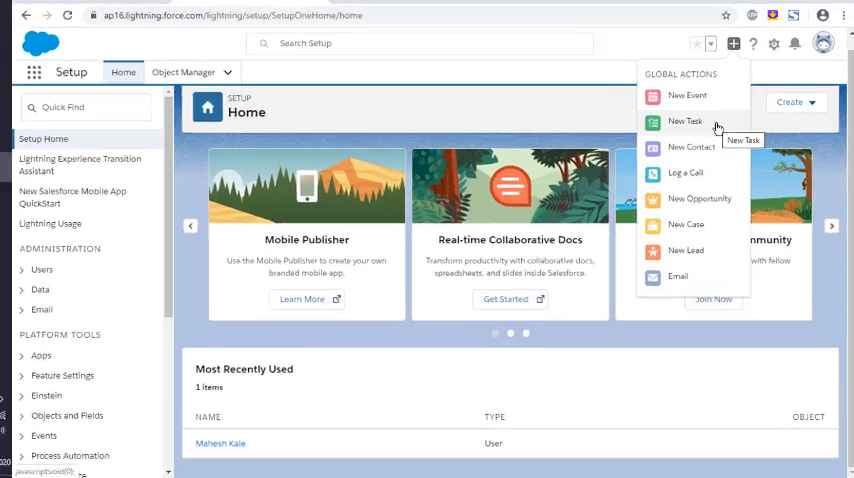
- Create a New Task with subject 'Log the Defects in Test' and show the due-date calendar
left_click(685, 121)
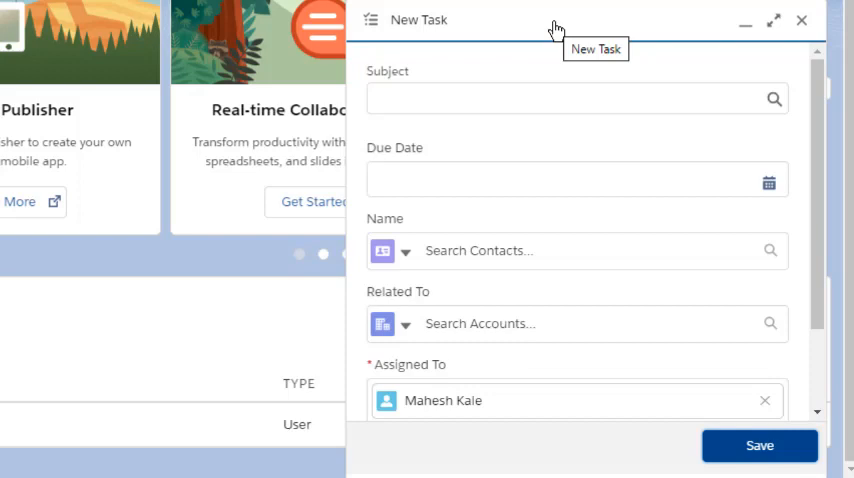
mouse_move(479, 98)
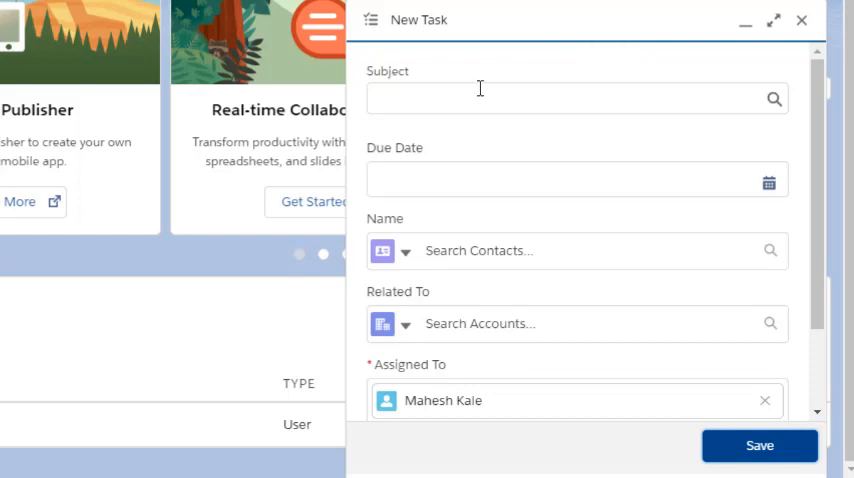
left_click(577, 98)
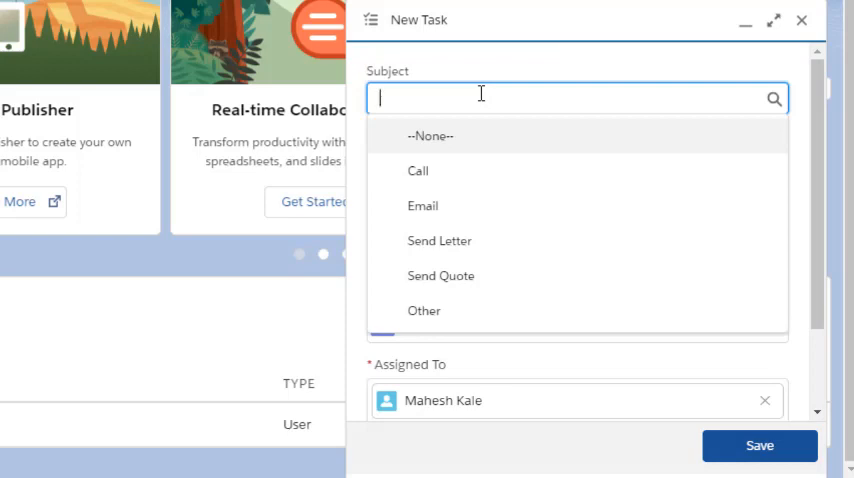
type("Log the")
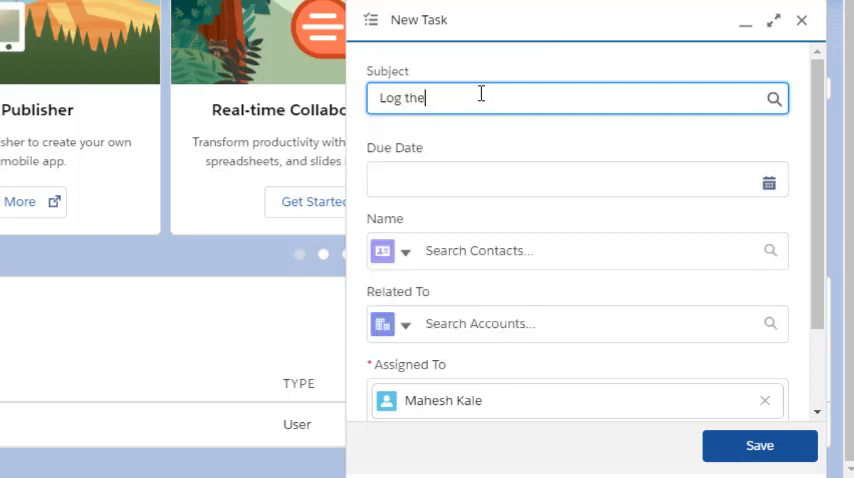
type("Dr")
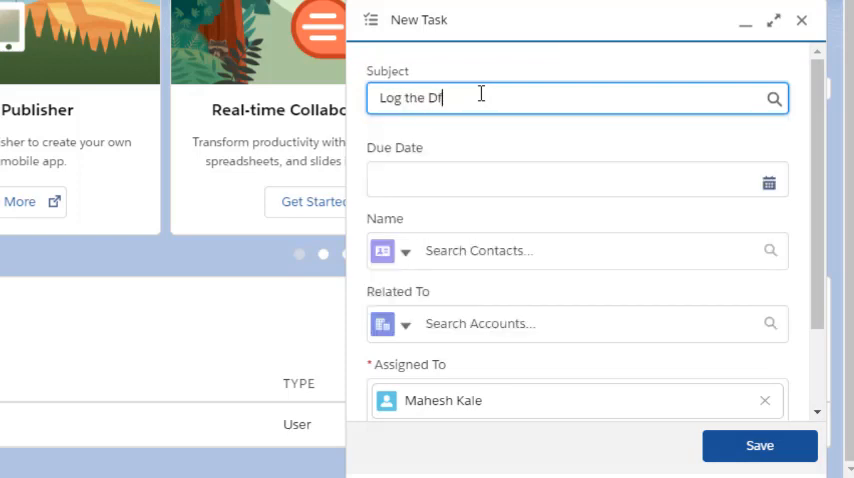
type("eg")
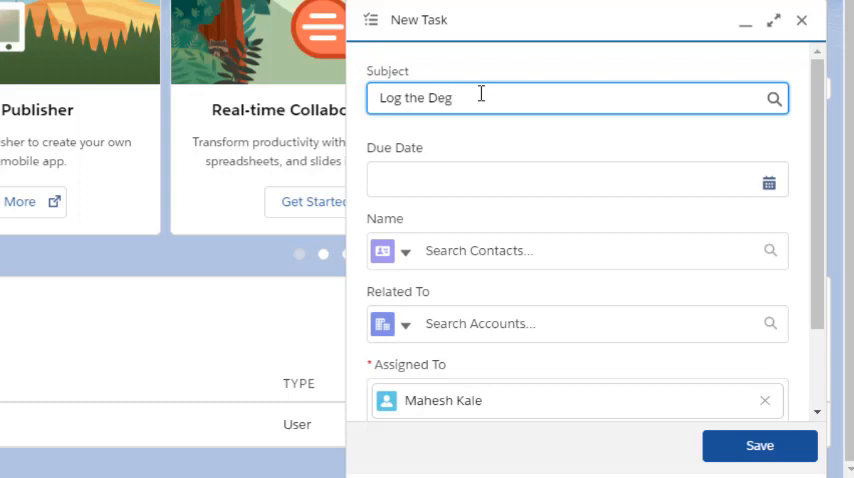
type("fects in Test")
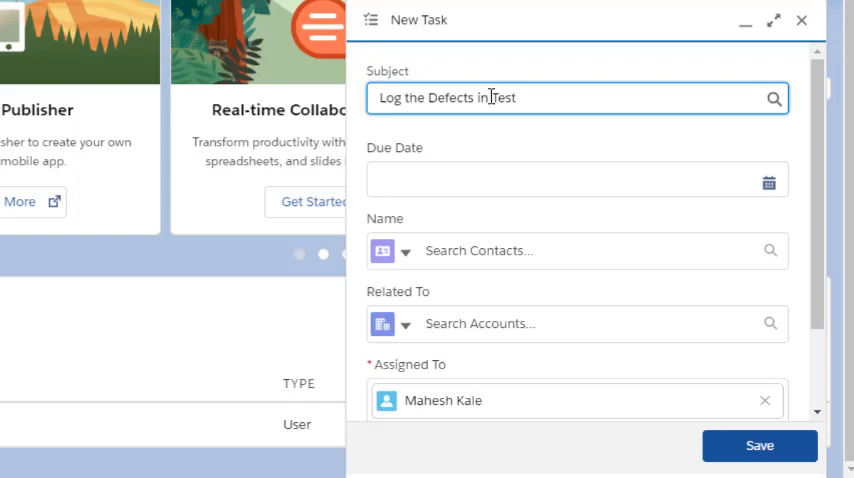
left_click(769, 182)
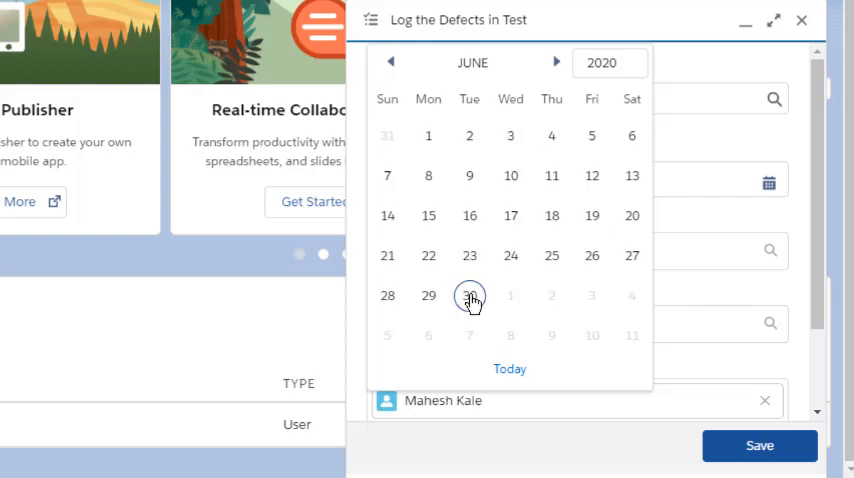
- Set the task due date to 6/30/2020 and its Name to contact John Do
left_click(469, 295)
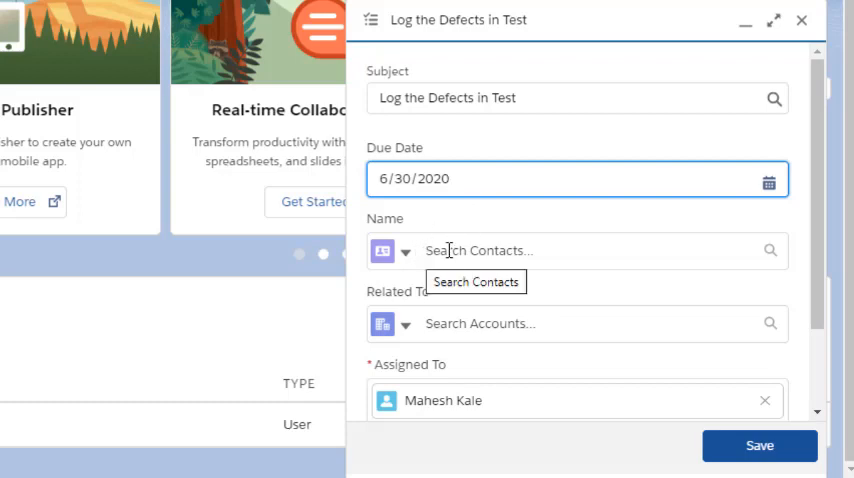
left_click(405, 251)
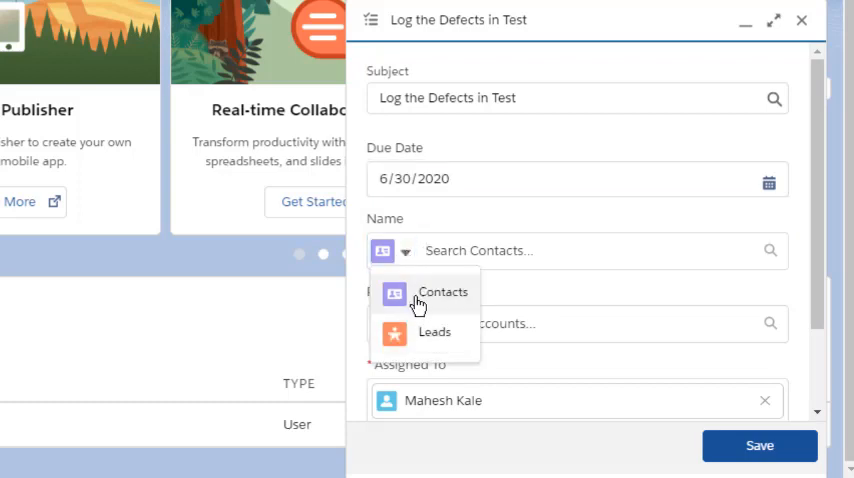
left_click(442, 291)
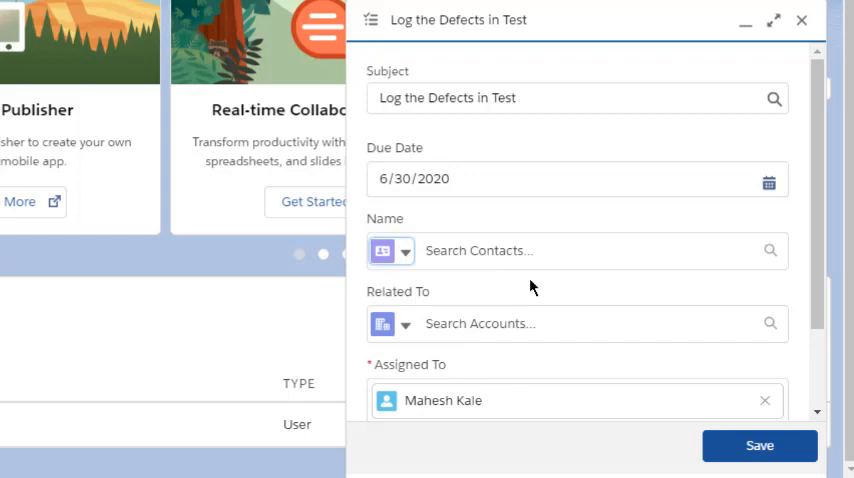
left_click(578, 251)
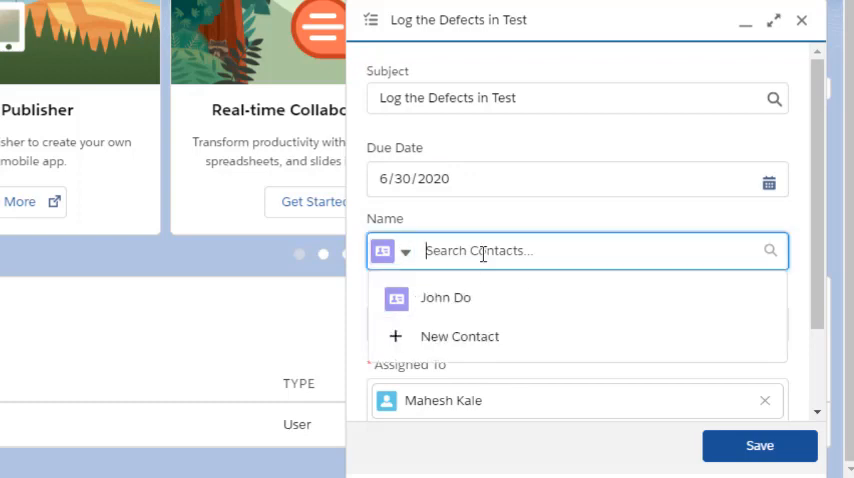
left_click(446, 297)
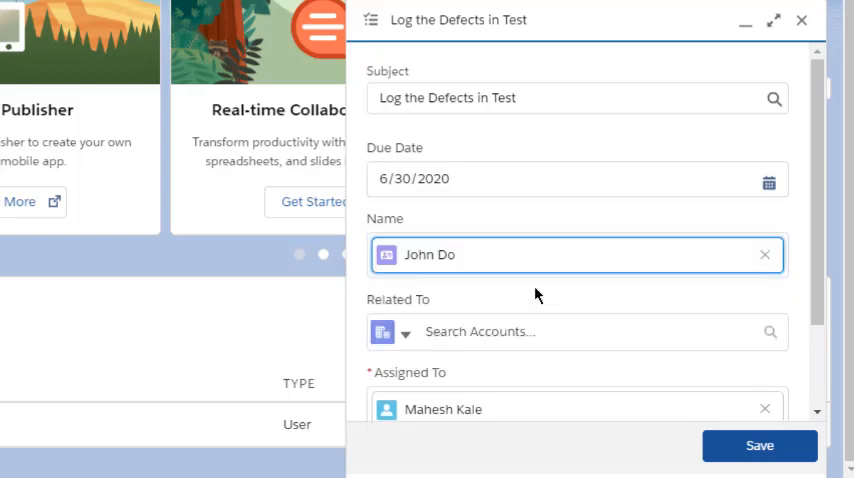
left_click(406, 332)
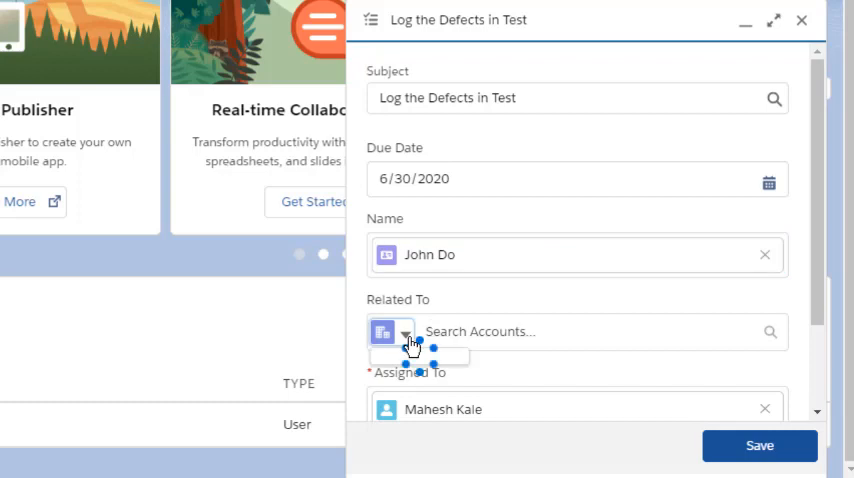
- Change the Related To lookup from Accounts to Products
left_click(405, 332)
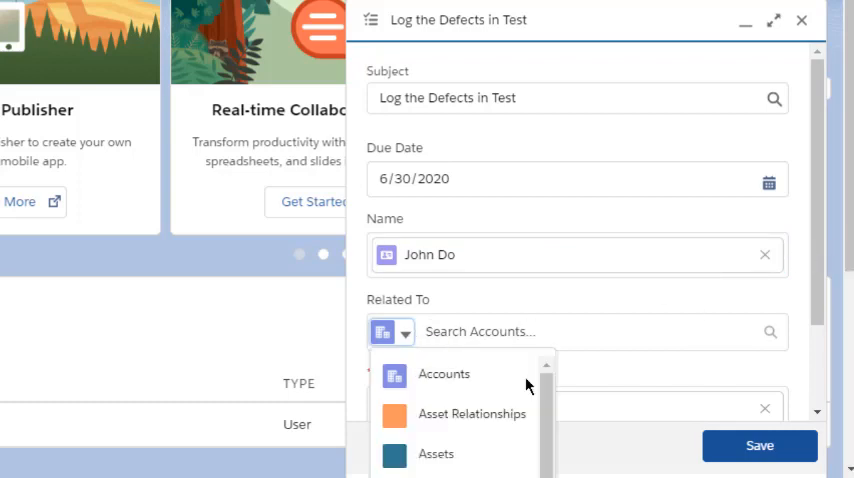
scroll("down", 3)
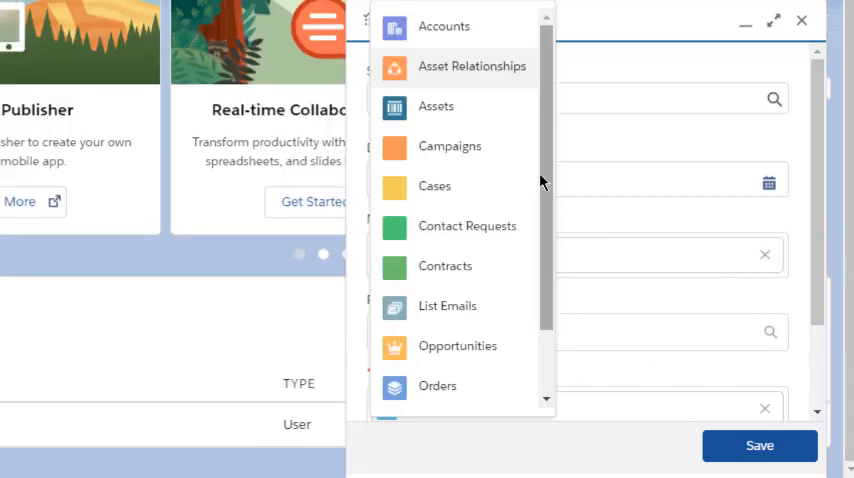
scroll("down", 3)
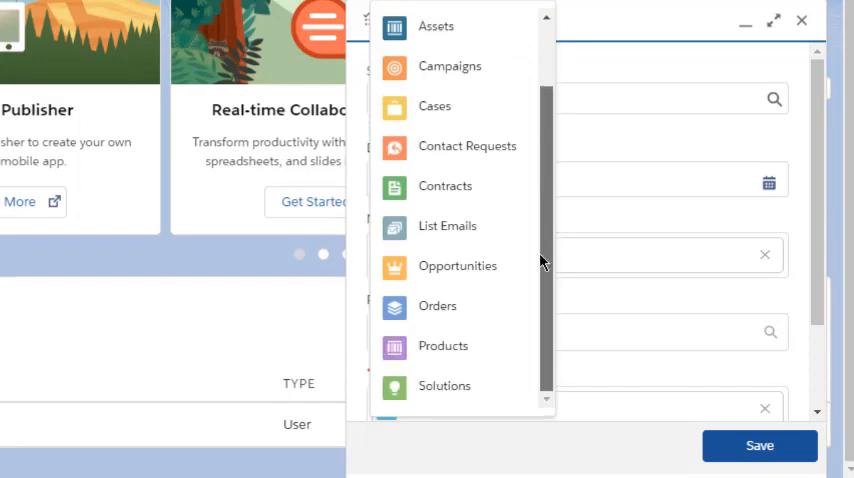
mouse_move(445, 306)
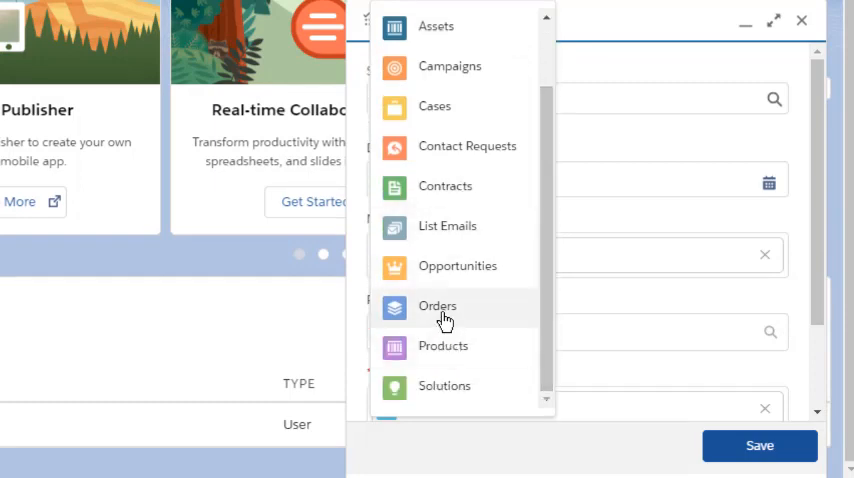
left_click(443, 346)
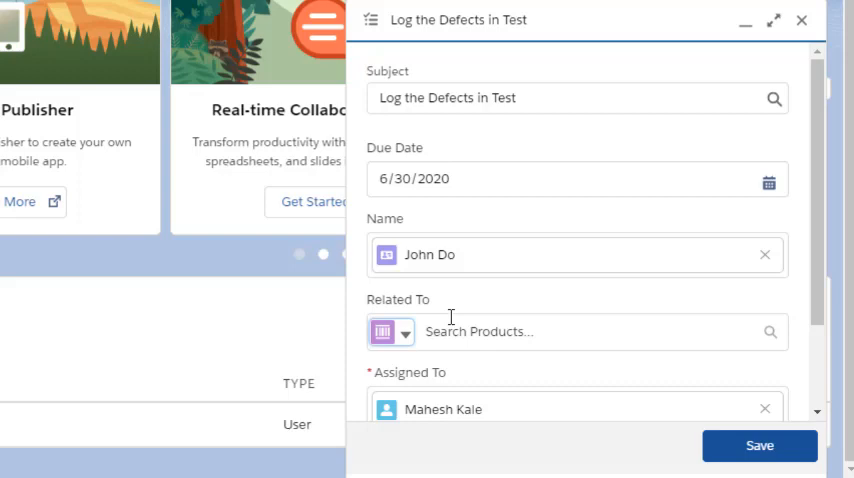
mouse_move(480, 331)
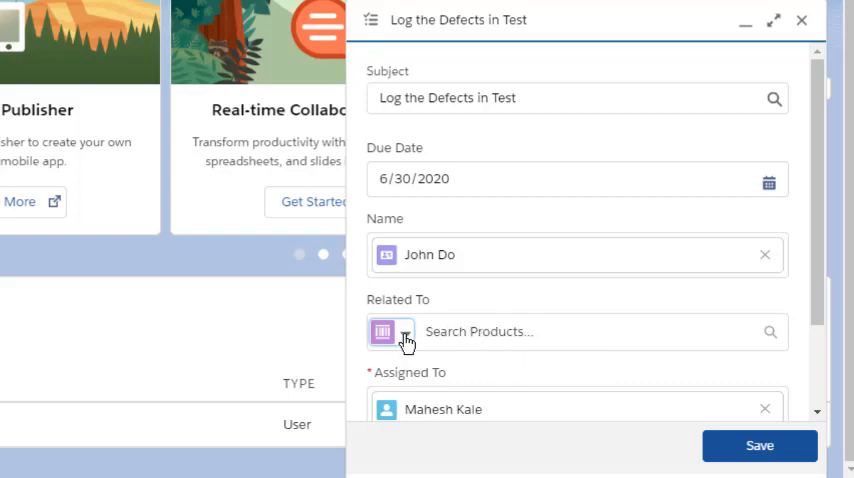
left_click(389, 331)
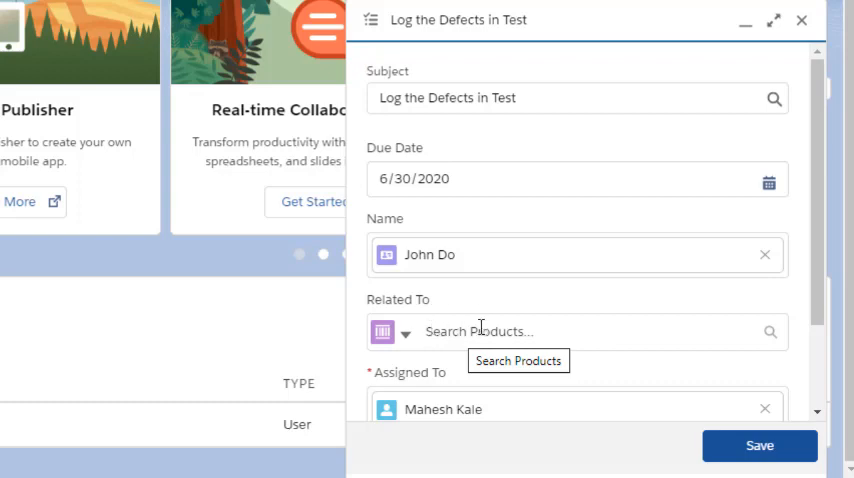
scroll("down", 3)
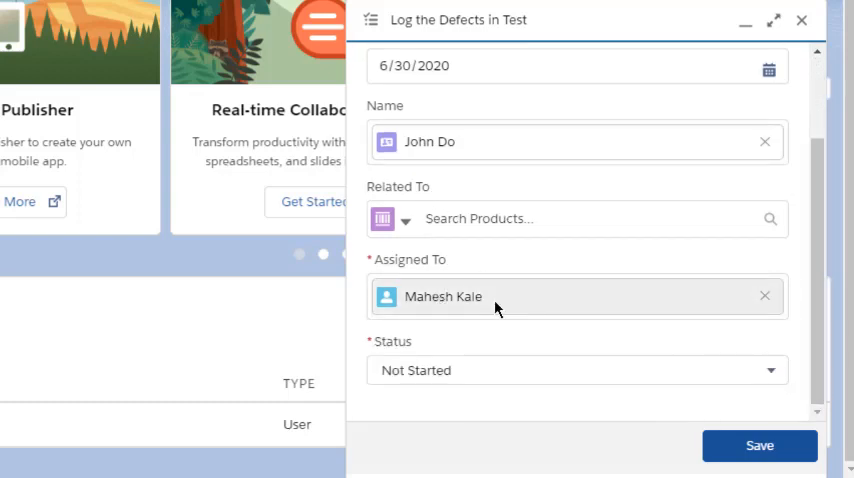
mouse_move(461, 333)
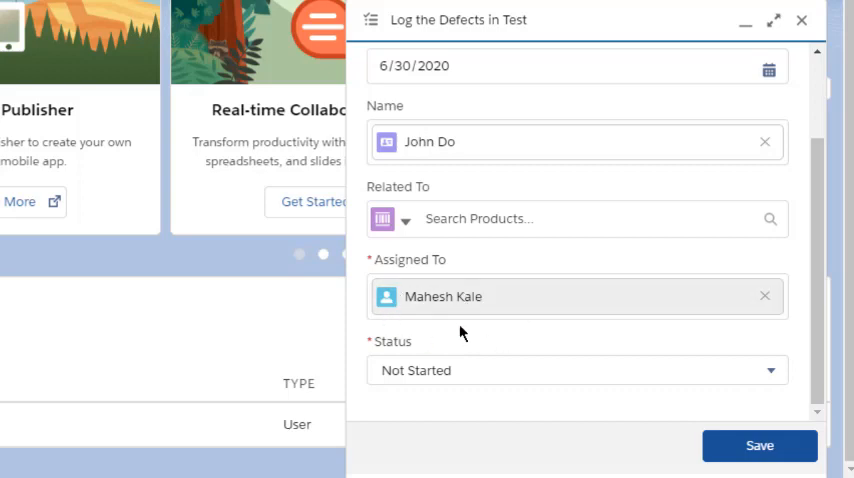
mouse_move(768, 300)
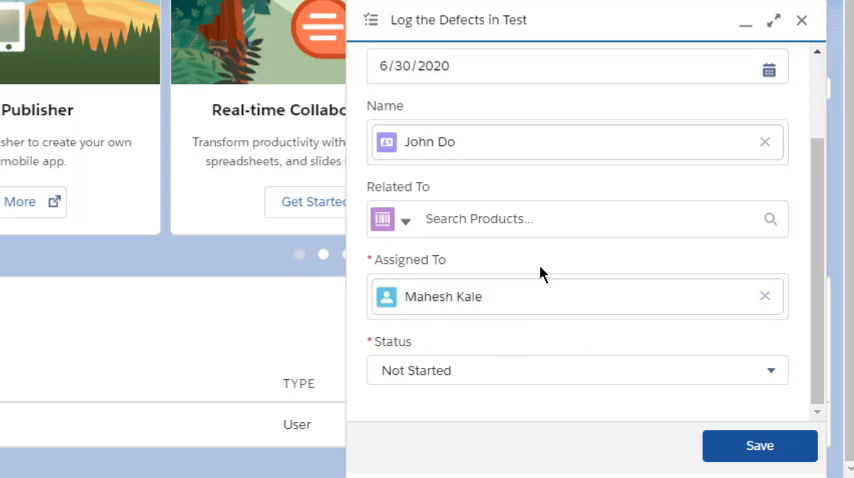
mouse_move(456, 379)
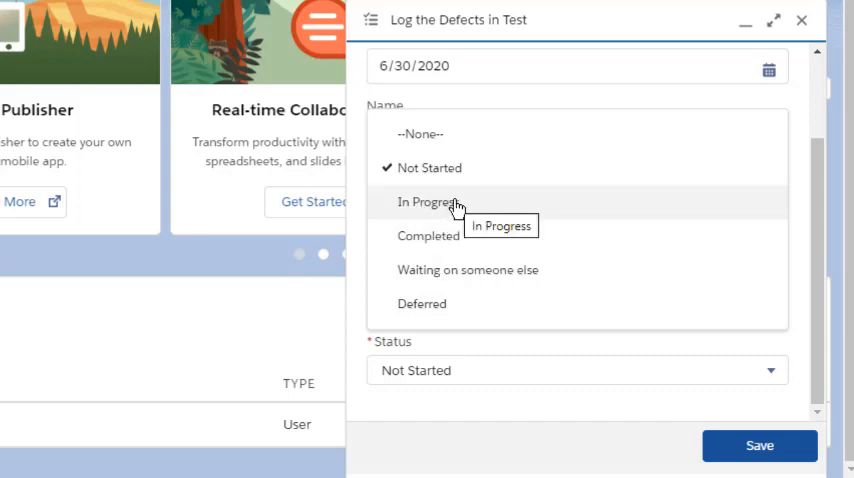
mouse_move(483, 245)
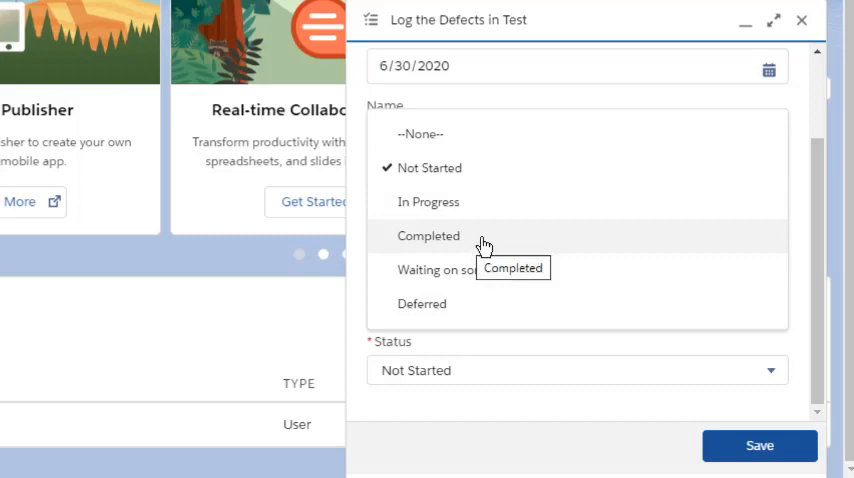
mouse_move(478, 312)
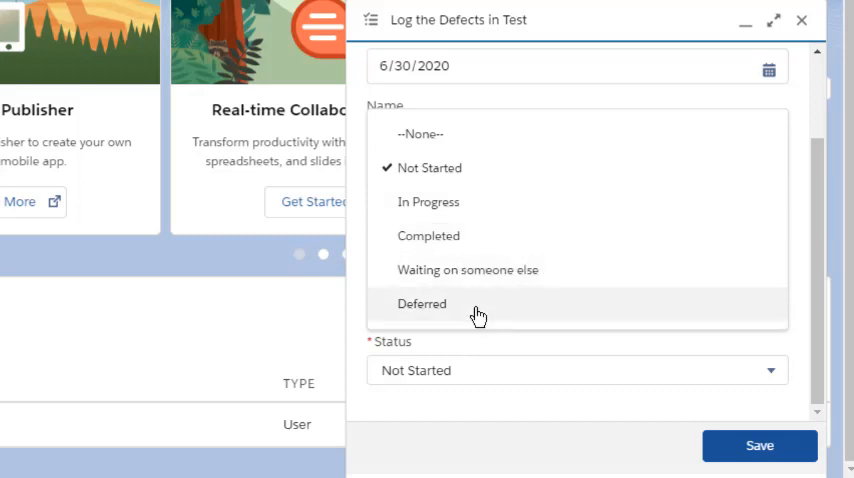
mouse_move(430, 202)
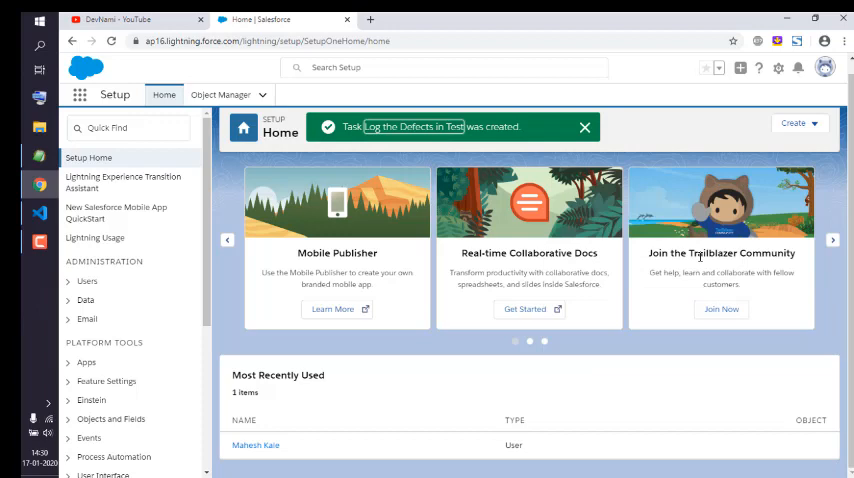
mouse_move(666, 137)
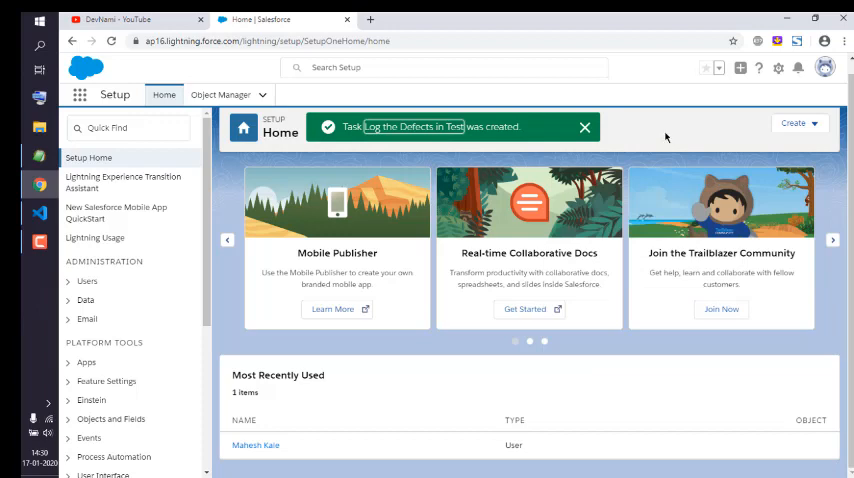